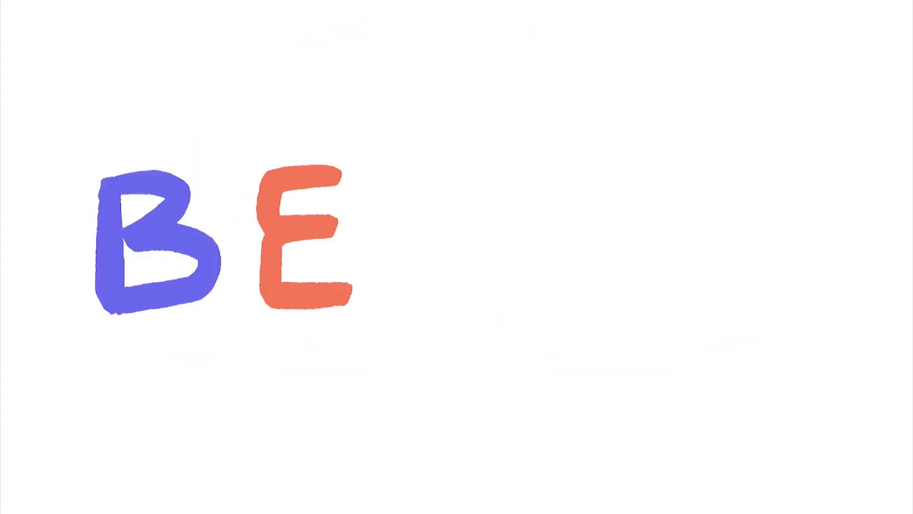
text(S)
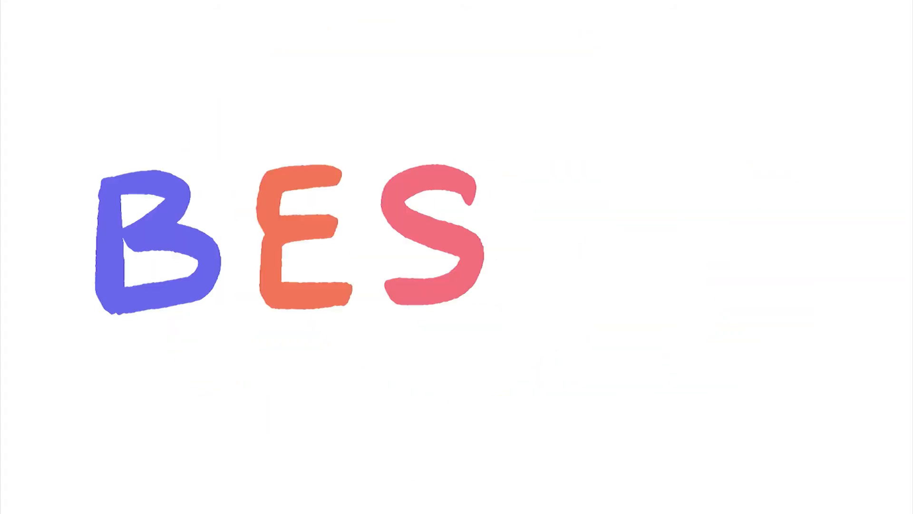
text(T)
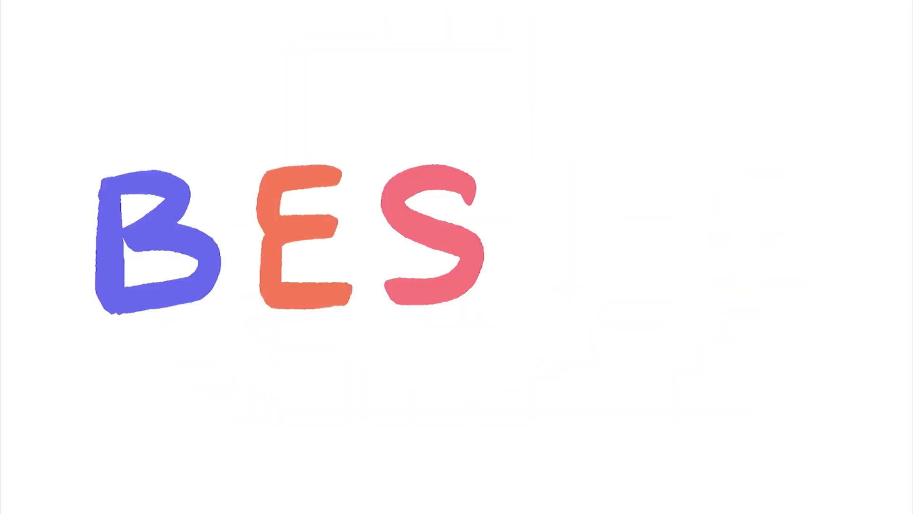
text(T)
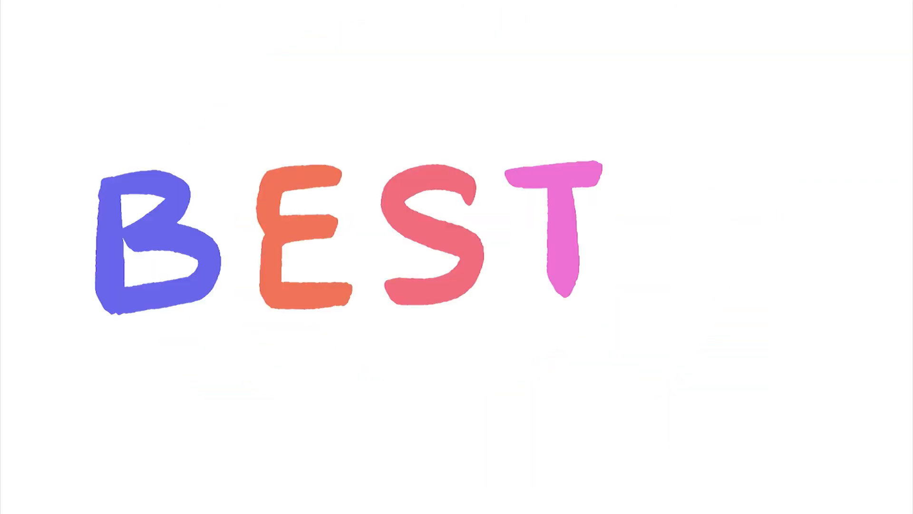
text(IE)
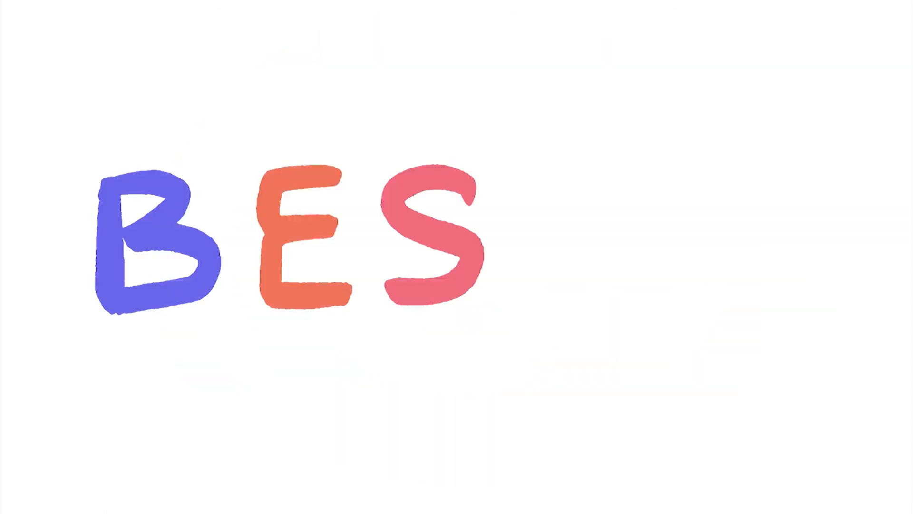
text(T)
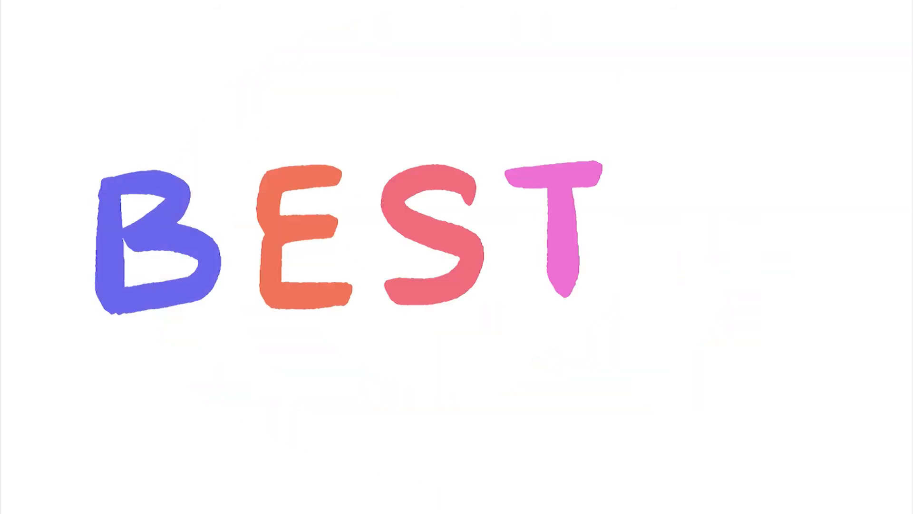
text(IE)
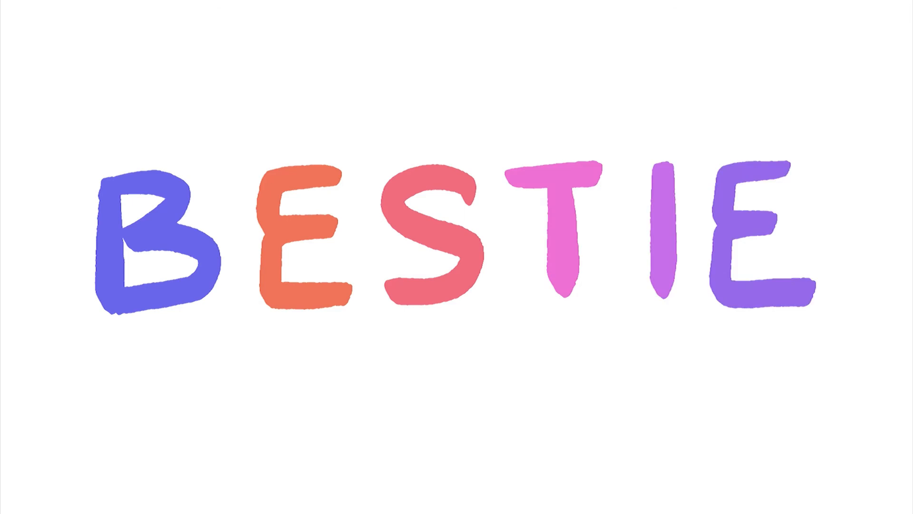